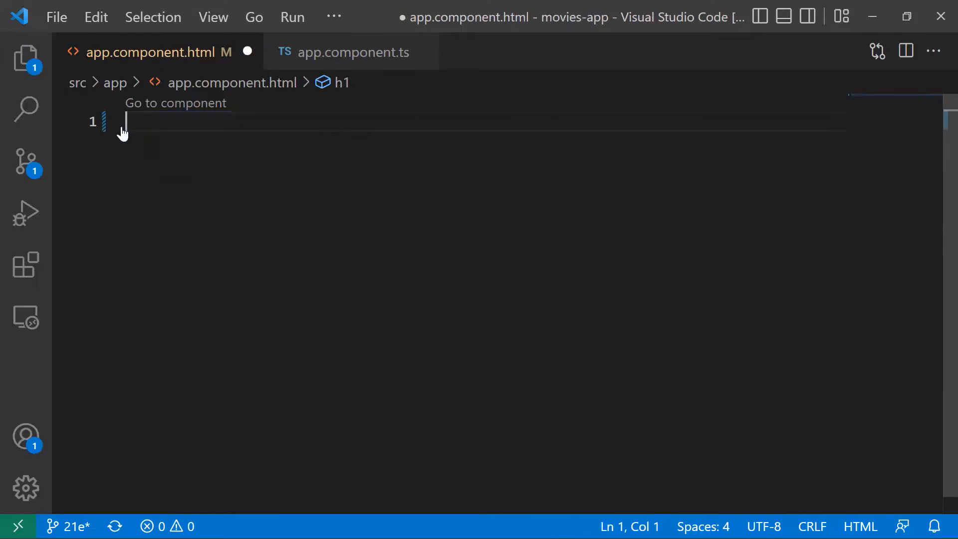
Step: Delete the old today/pColor members and declare fullName = "Ervis Trupja"; in AppComponent
click(351, 51)
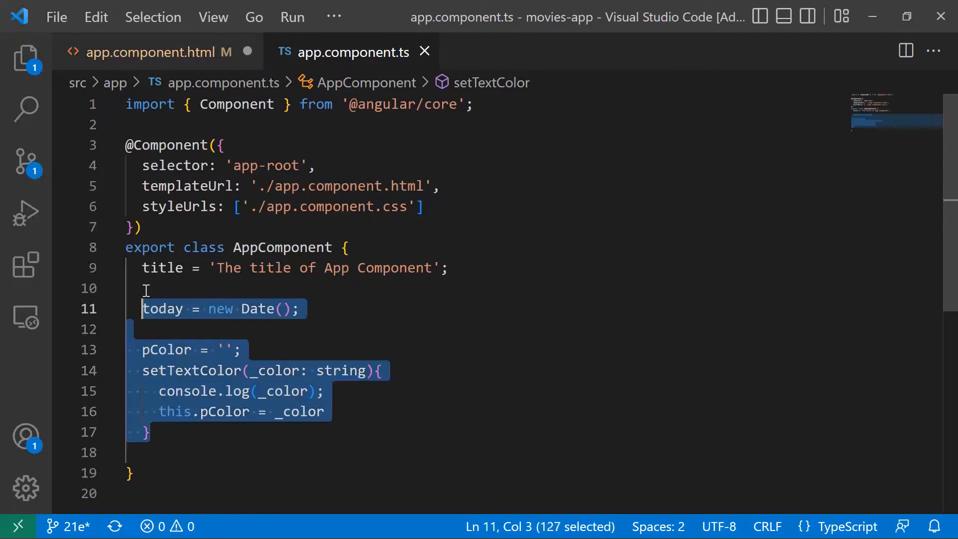
key(Delete)
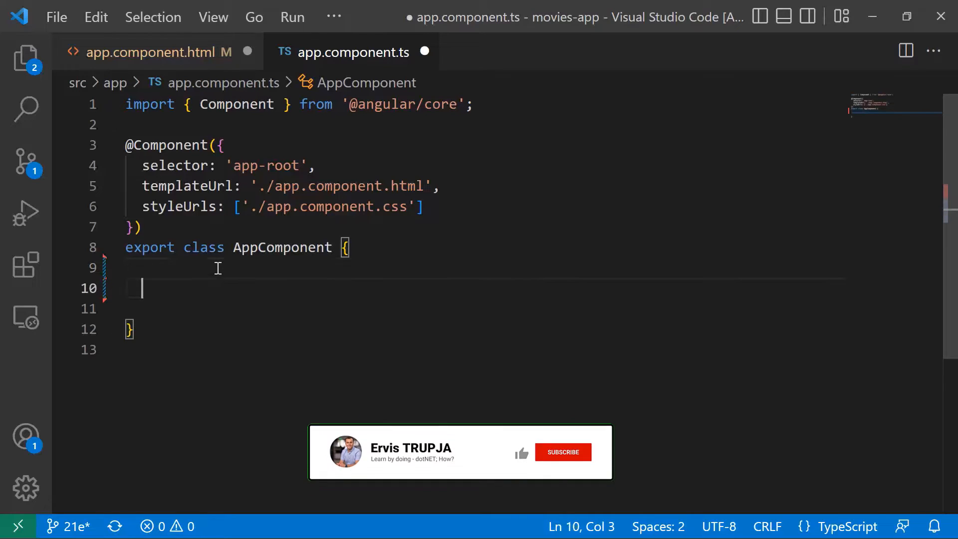
text(fullName)
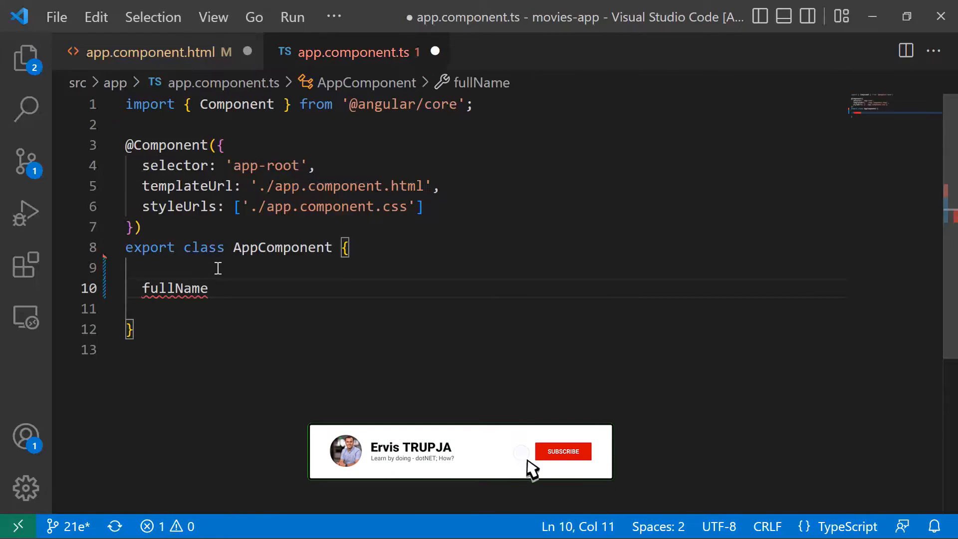
text(=)
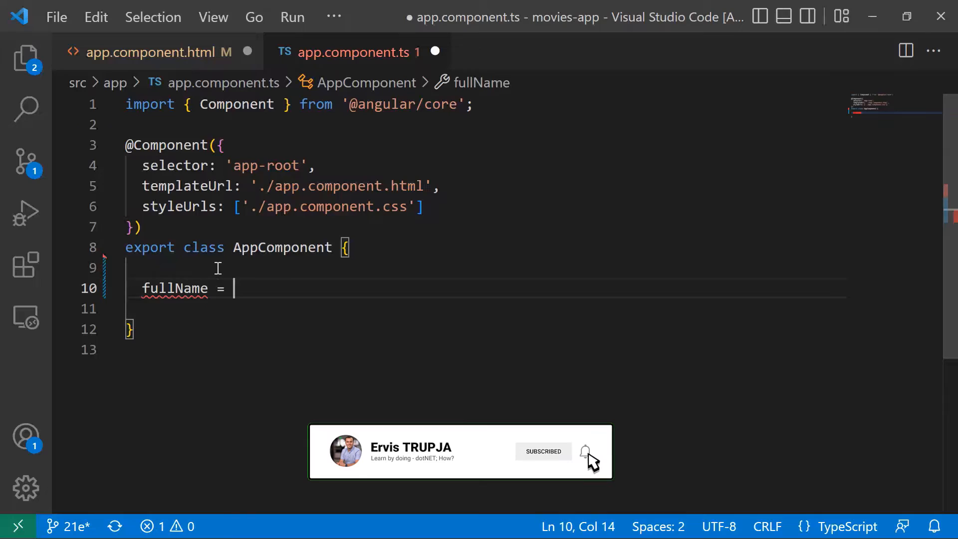
text("Ervis T)
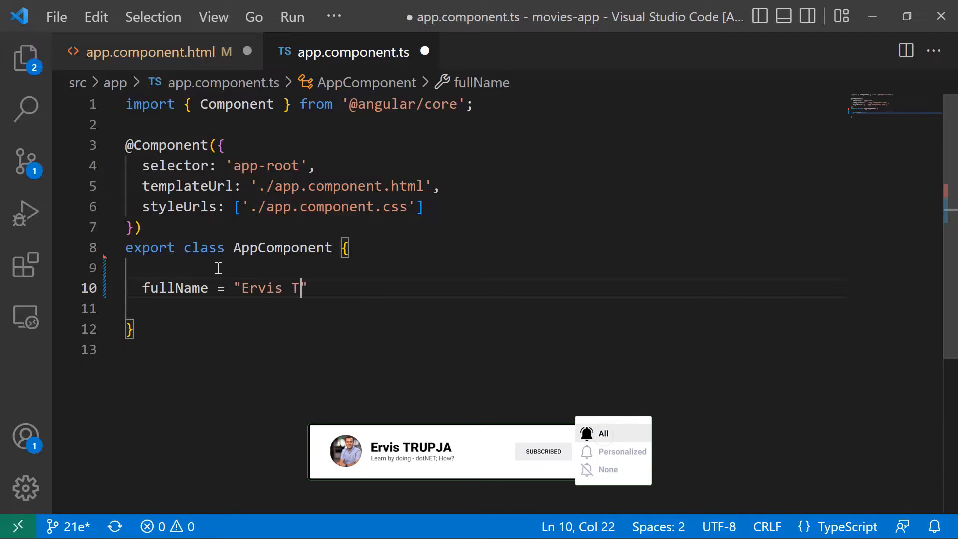
text(rupja)
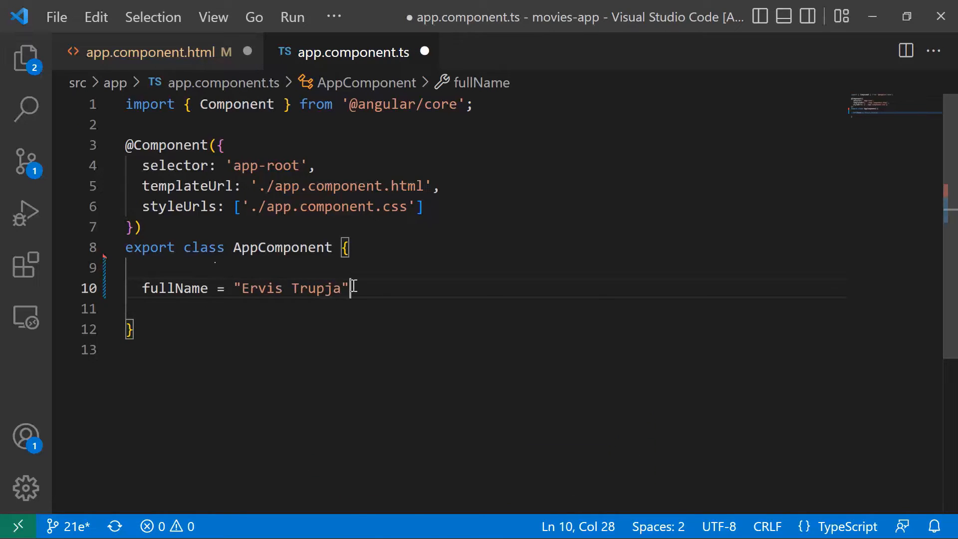
text(;)
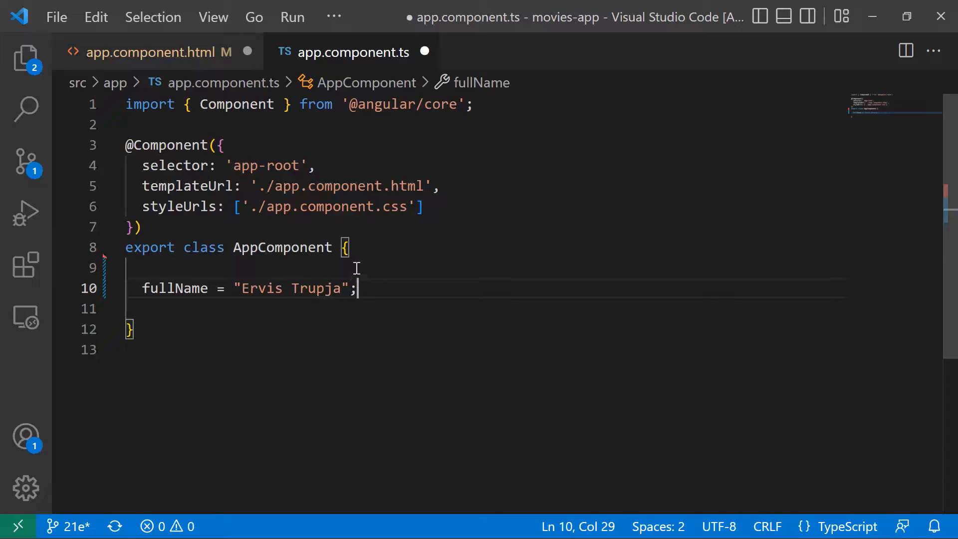
Step: Start an <input> element in the template with an [(ngModel)] two-way binding
click(153, 52)
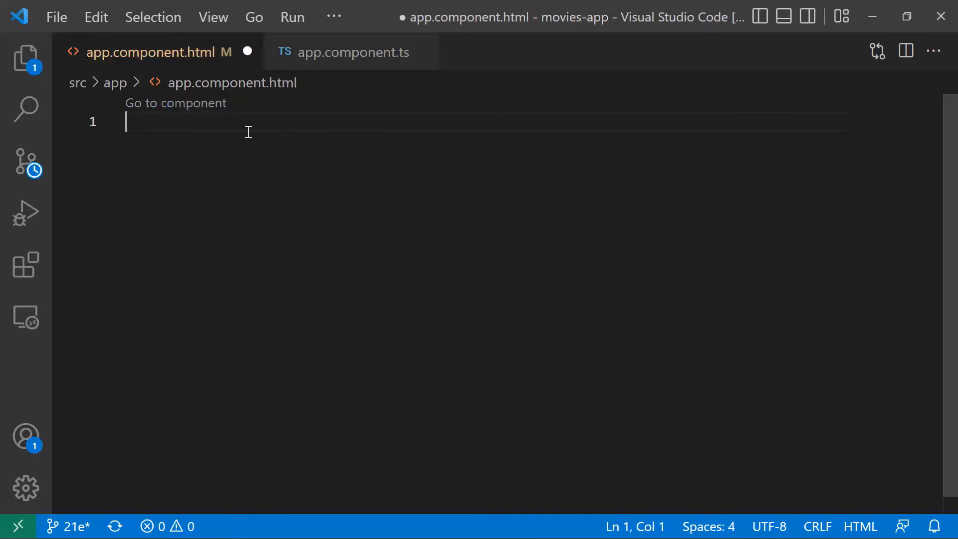
text(<)
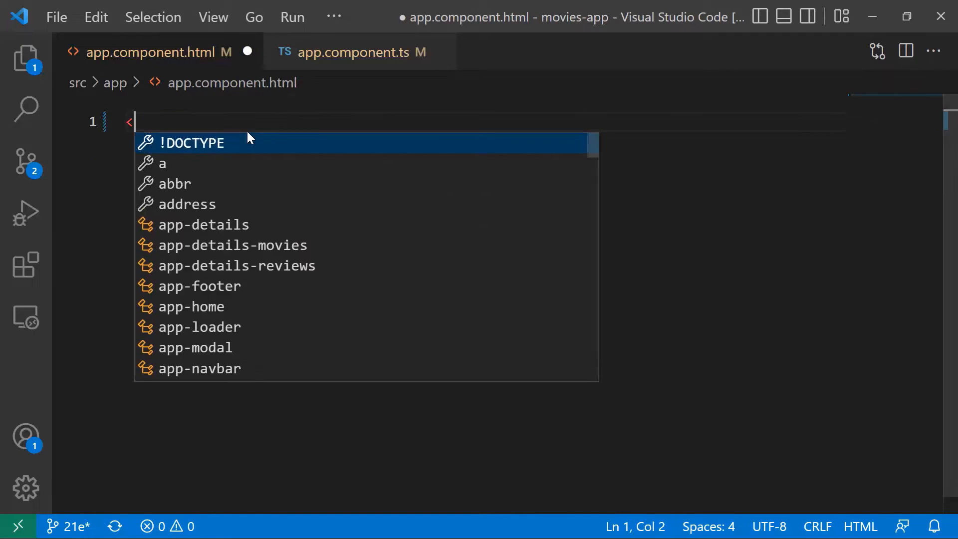
text(input  >)
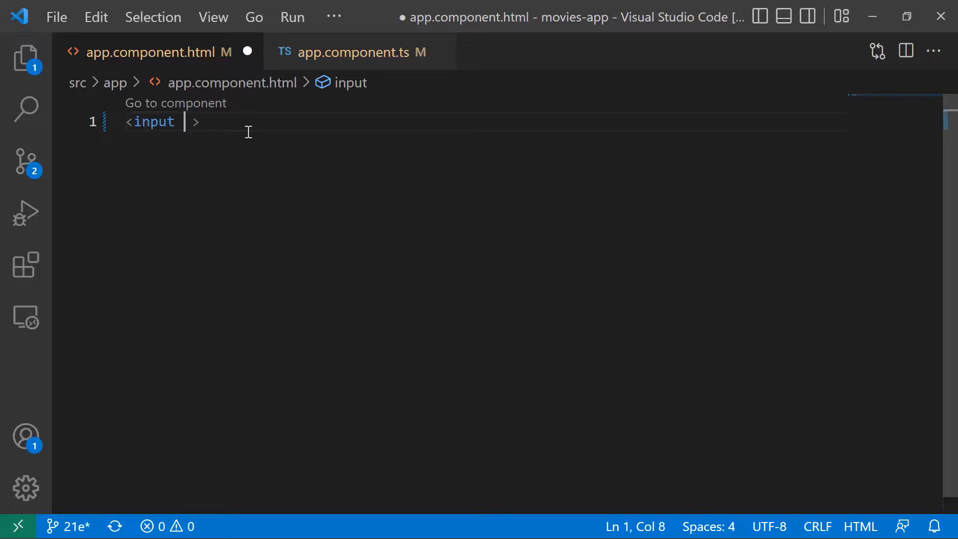
text([])
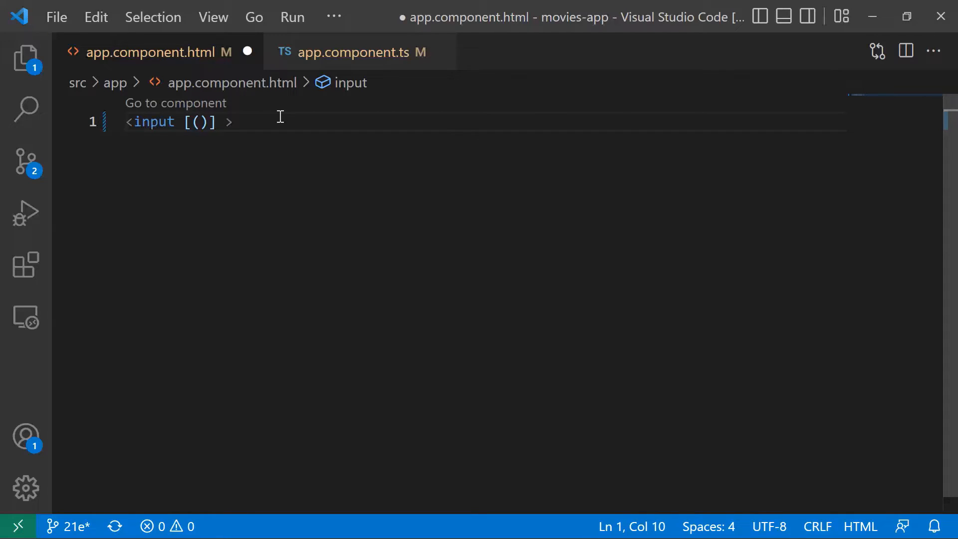
text(ngModel)
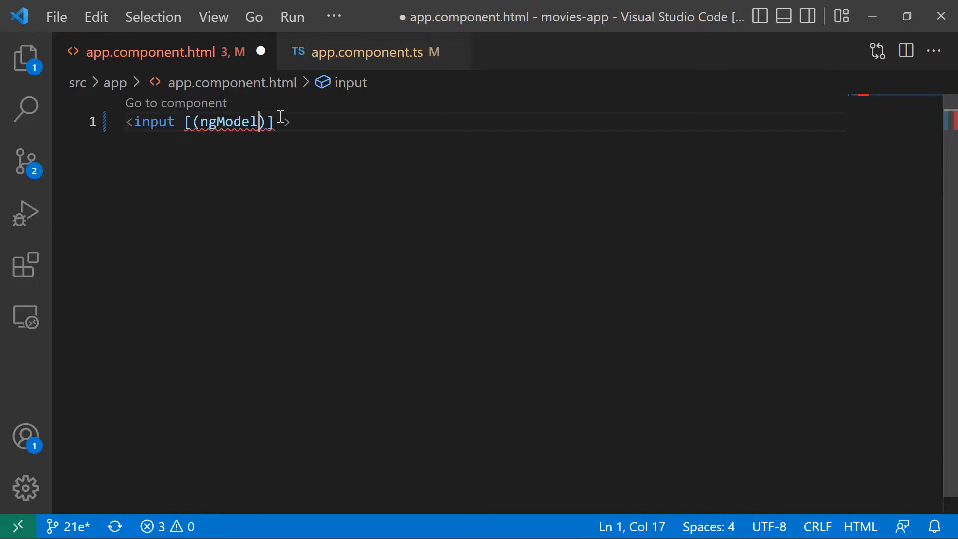
mouse_move(256, 131)
text(="")
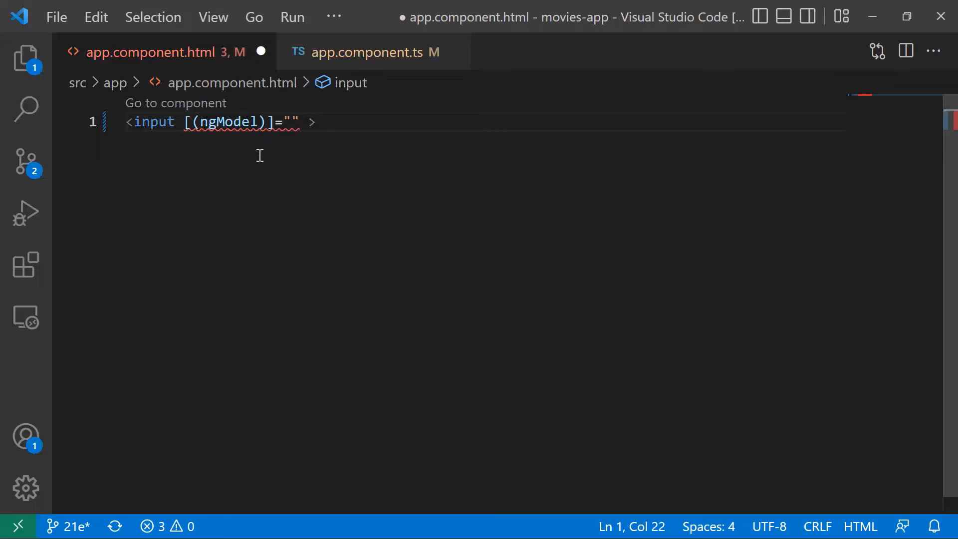
Step: Bind ngModel to fullName, copying the property name from the TypeScript file
click(372, 52)
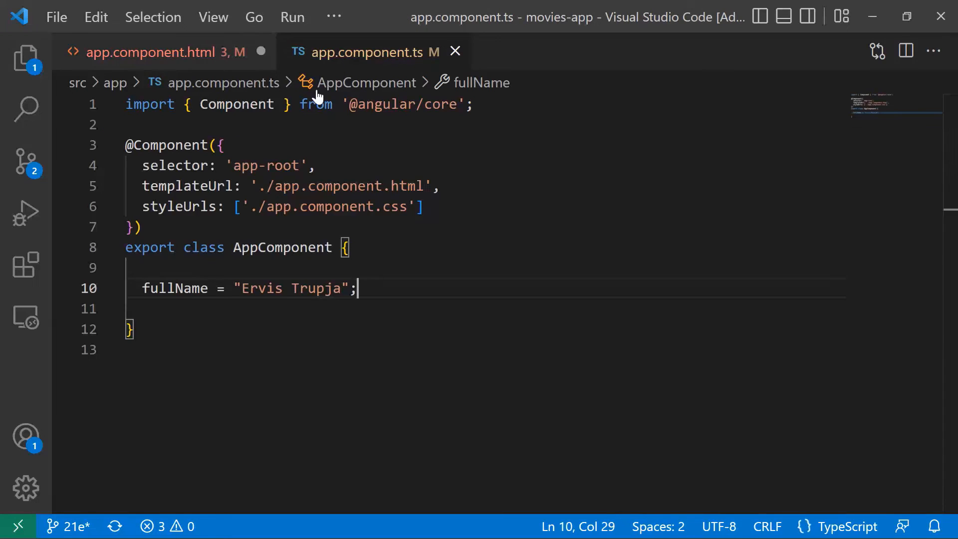
double_click(173, 287)
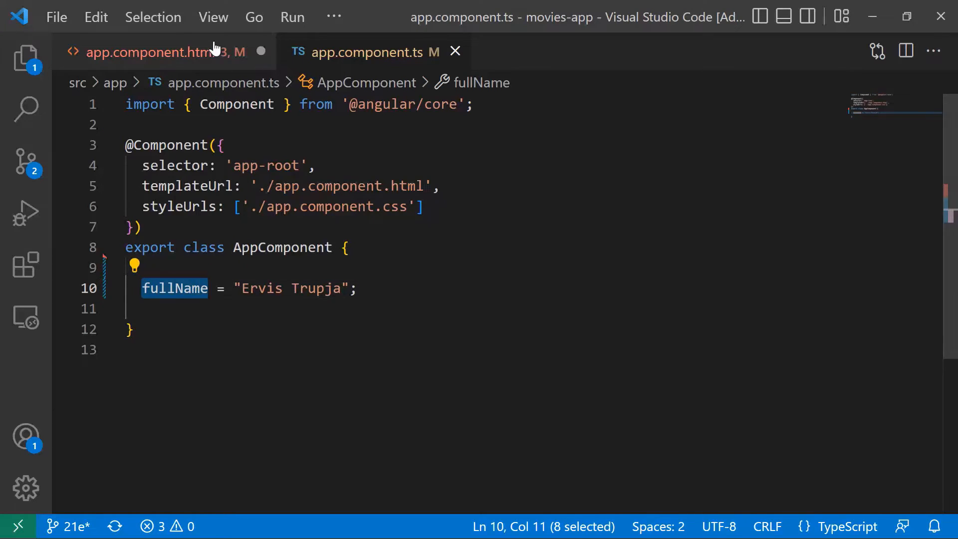
click(146, 52)
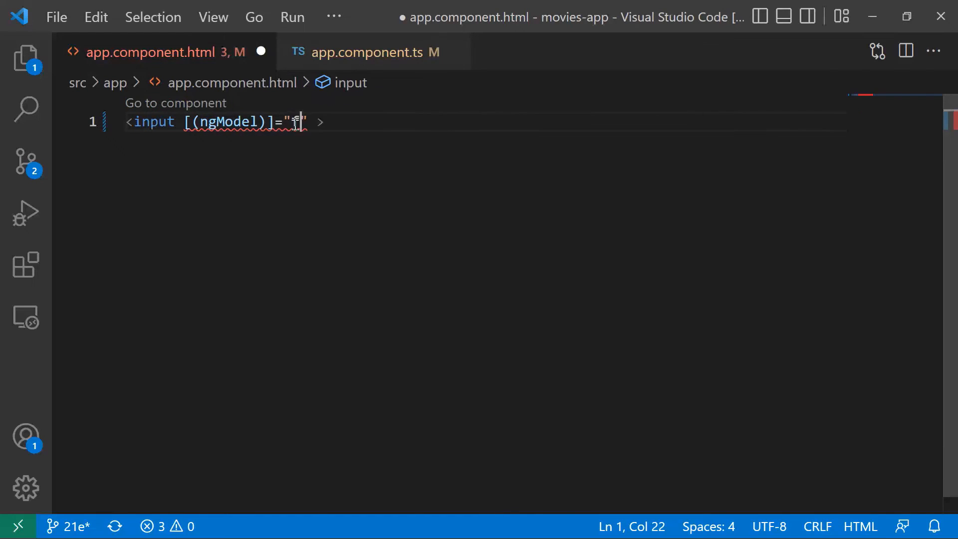
text(ullName)
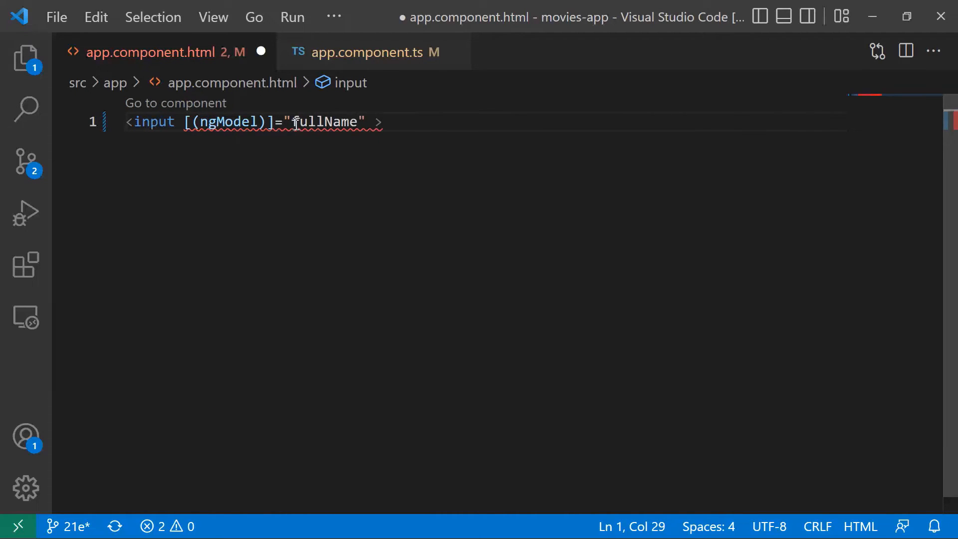
key(Enter)
text(<p></p>)
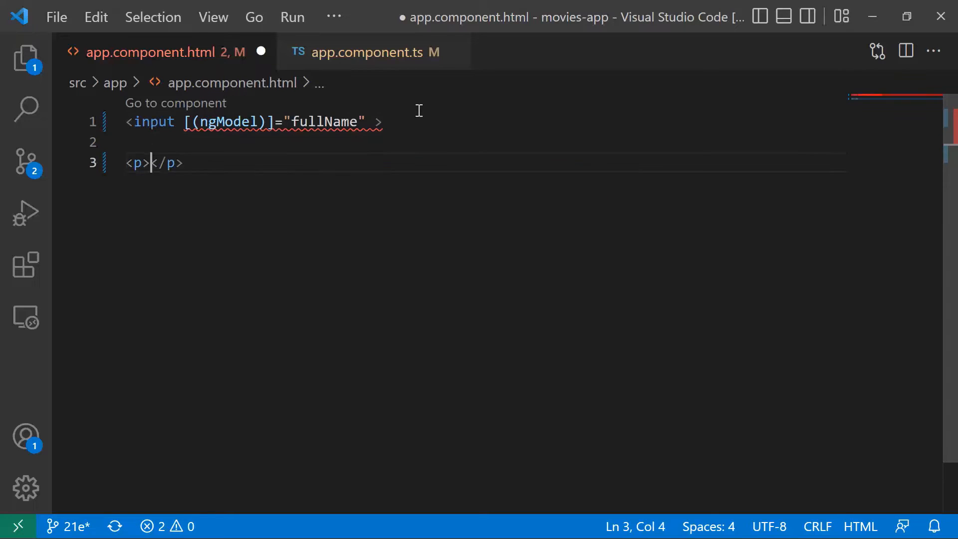
Step: Add a paragraph interpolating fullName with {{ }} below the input
text({)
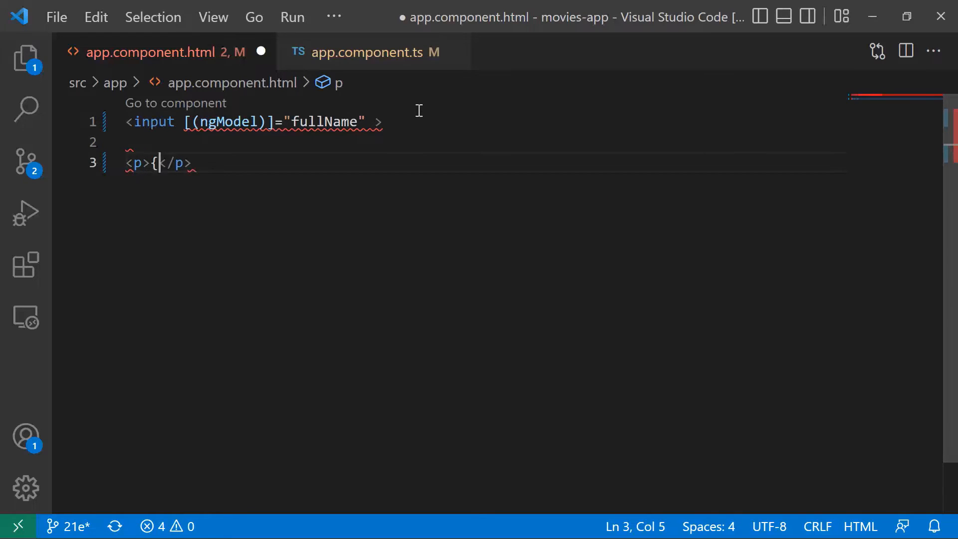
text({}})
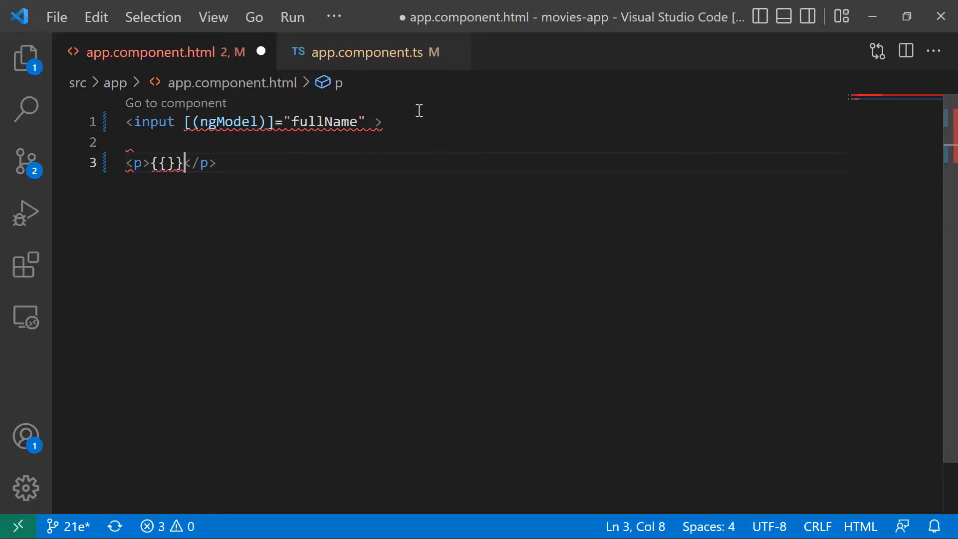
text(fullName)
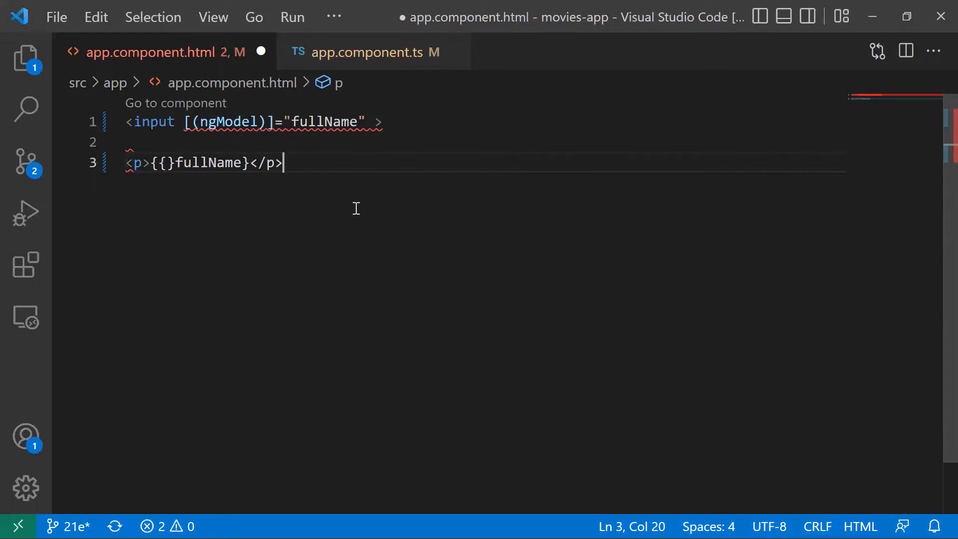
mouse_move(315, 132)
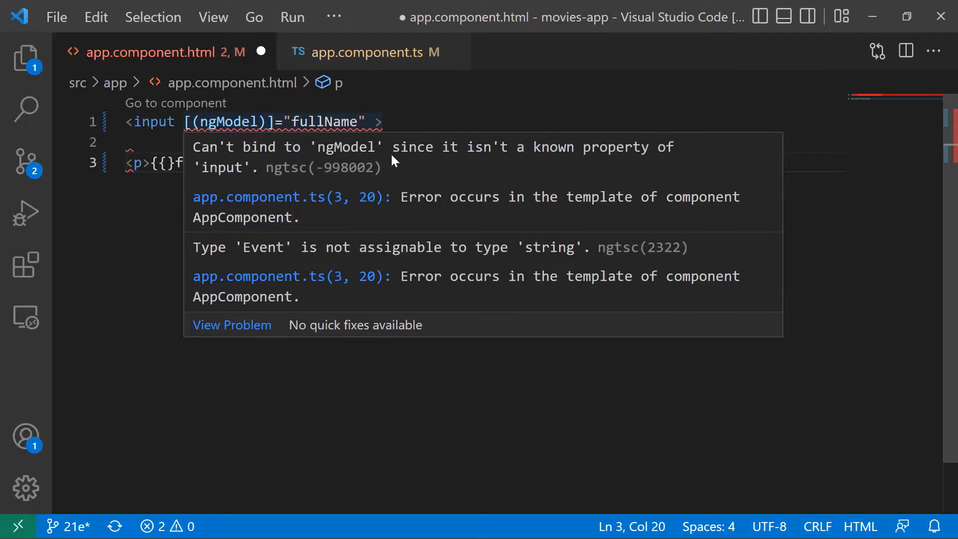
mouse_move(452, 181)
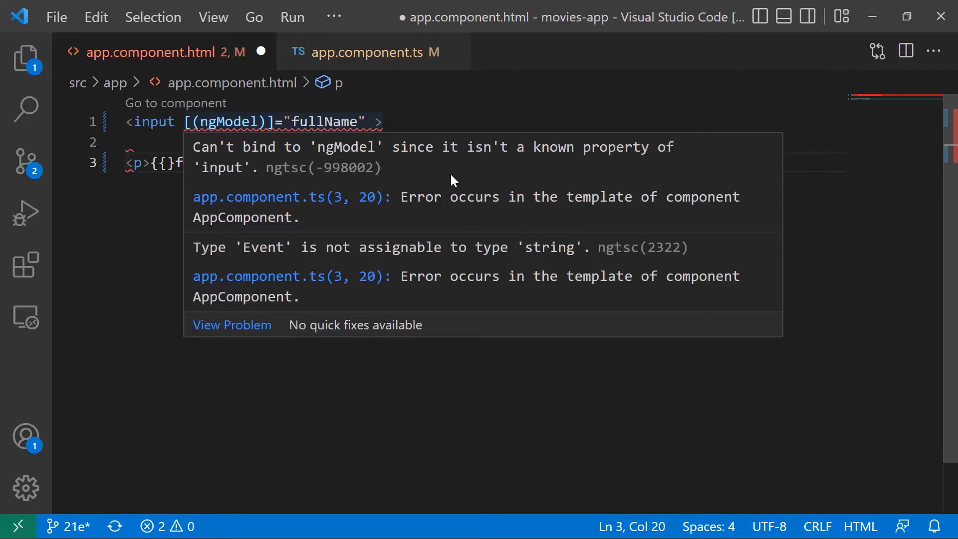
mouse_move(287, 121)
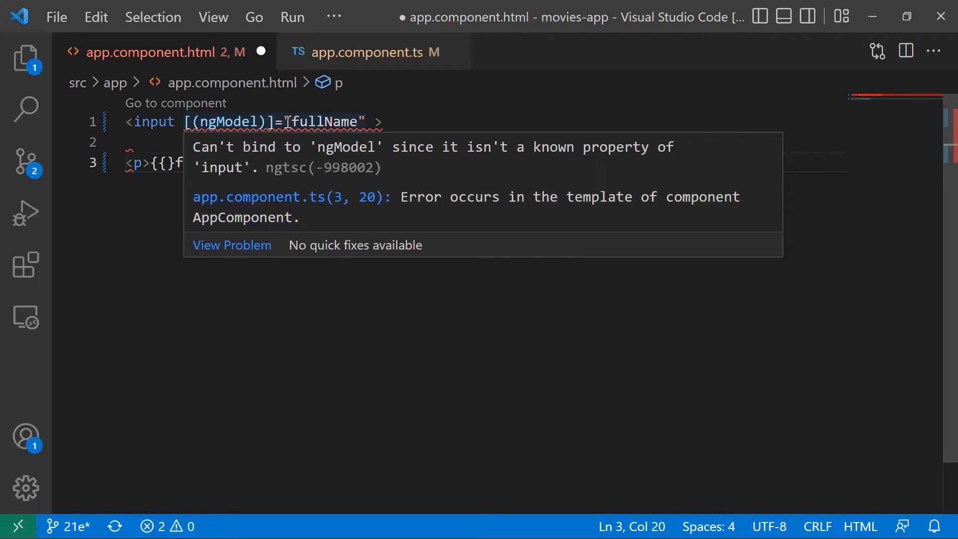
Step: Reveal the error that ngModel isn't a known property of input
click(383, 121)
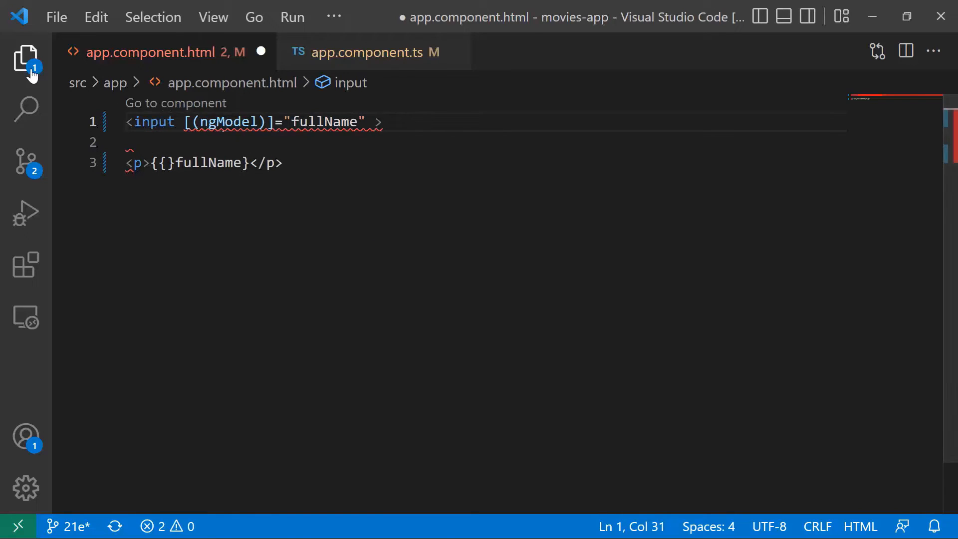
click(26, 58)
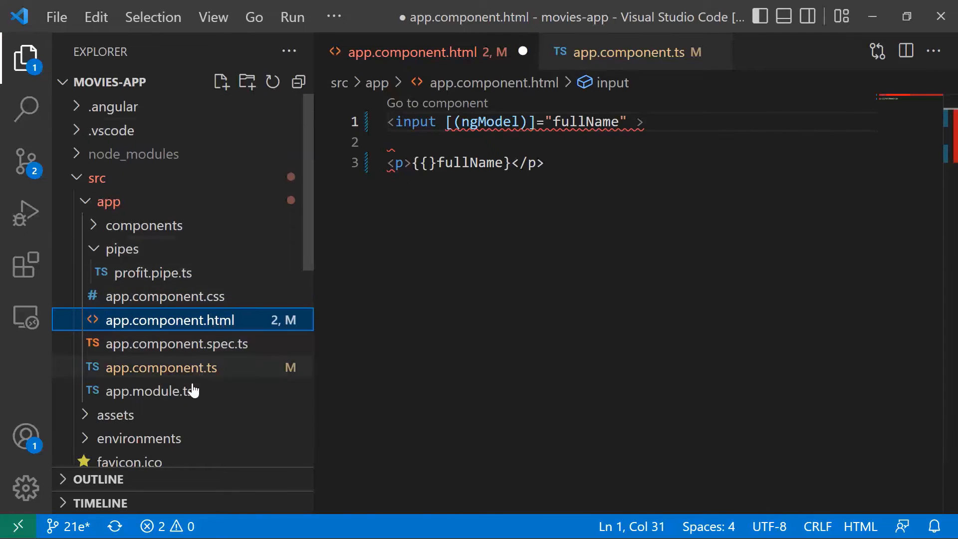
click(148, 391)
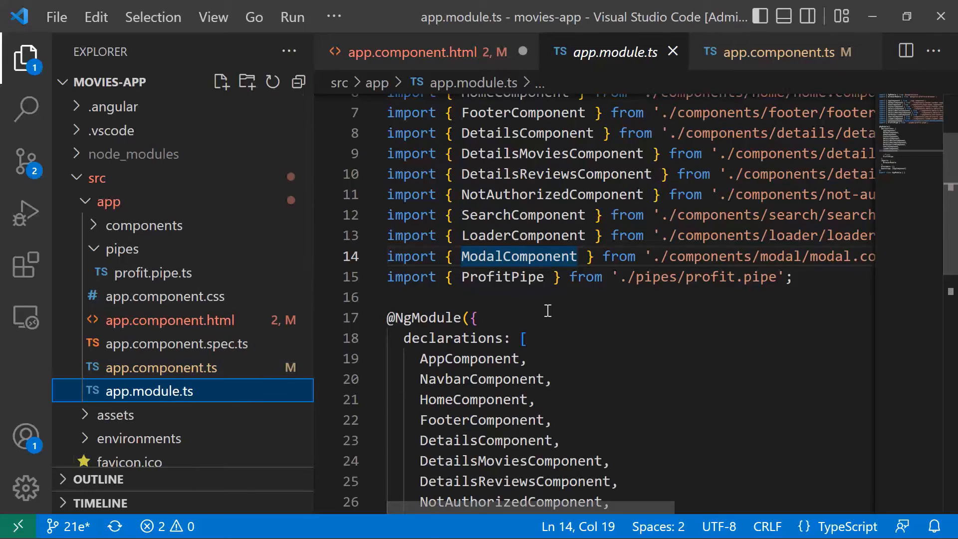
scroll(down, 3)
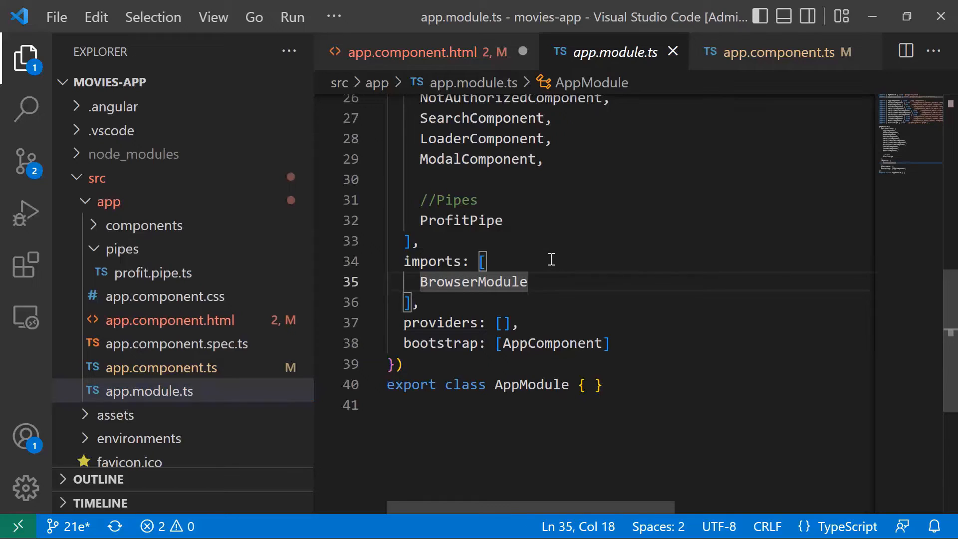
key(Enter)
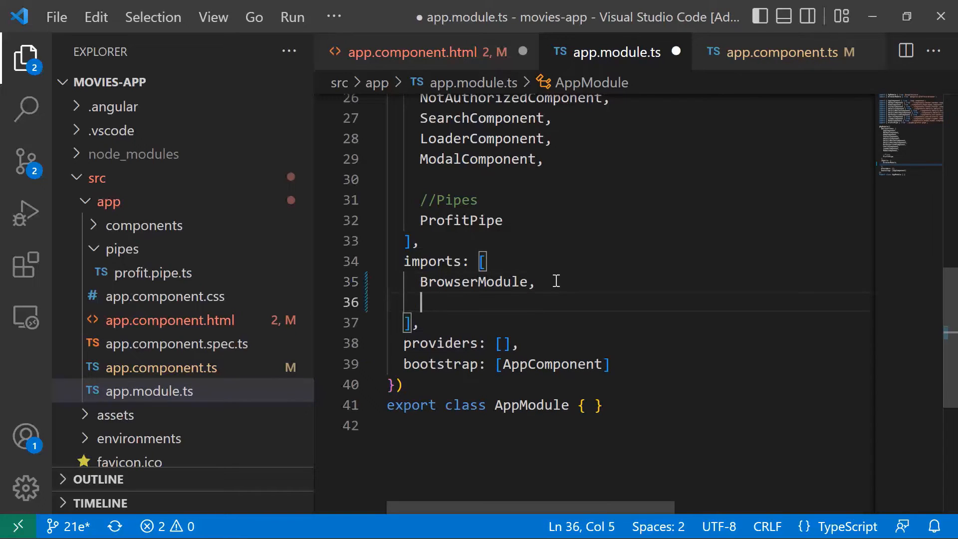
text(FormsModule)
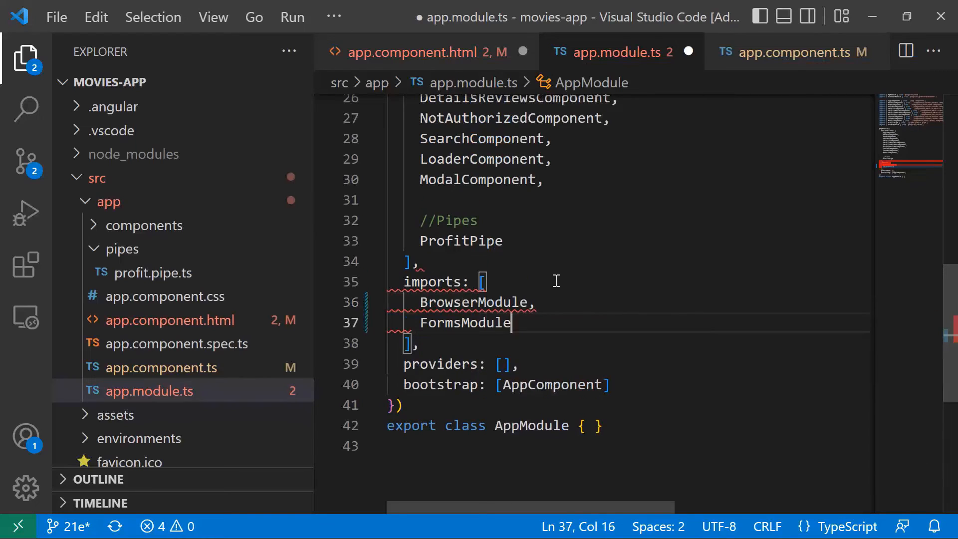
scroll(up, 3)
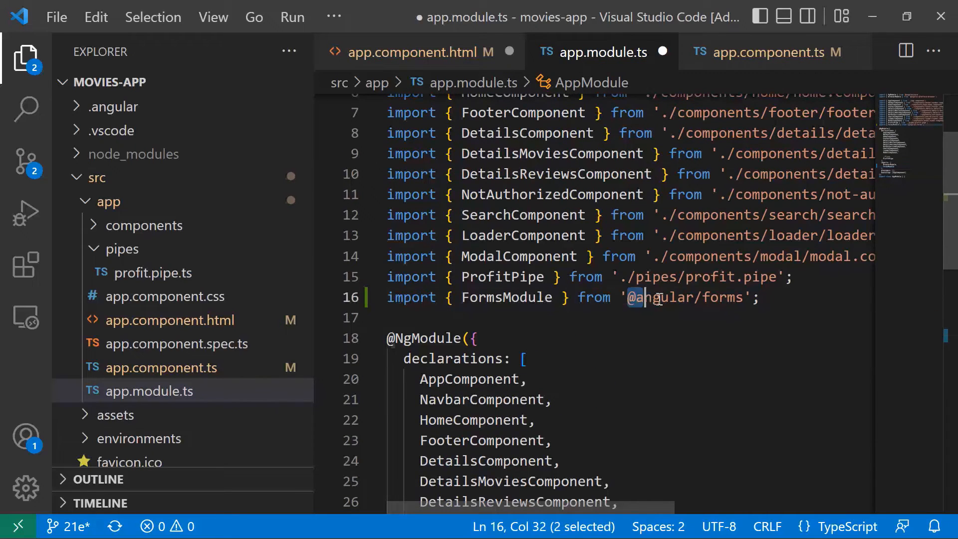
click(776, 297)
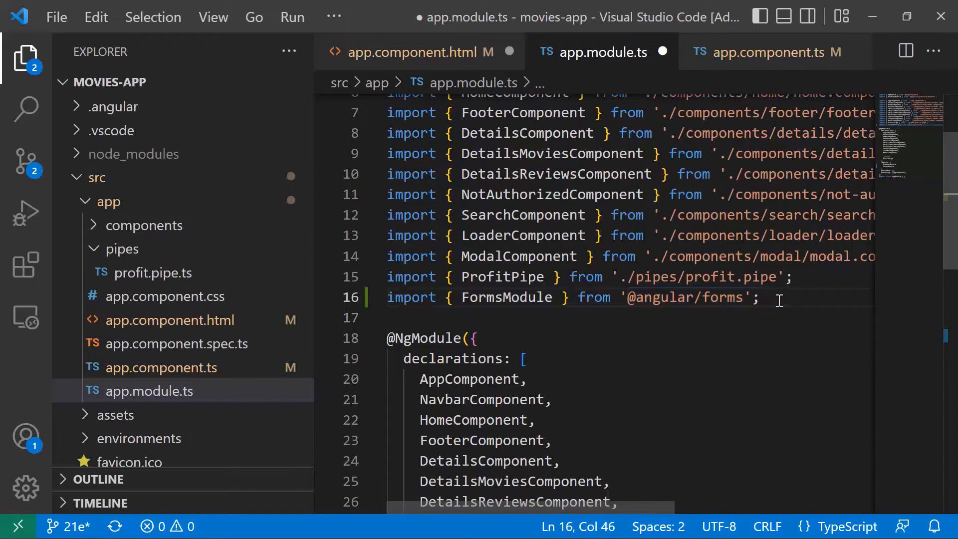
key(ctrl+s)
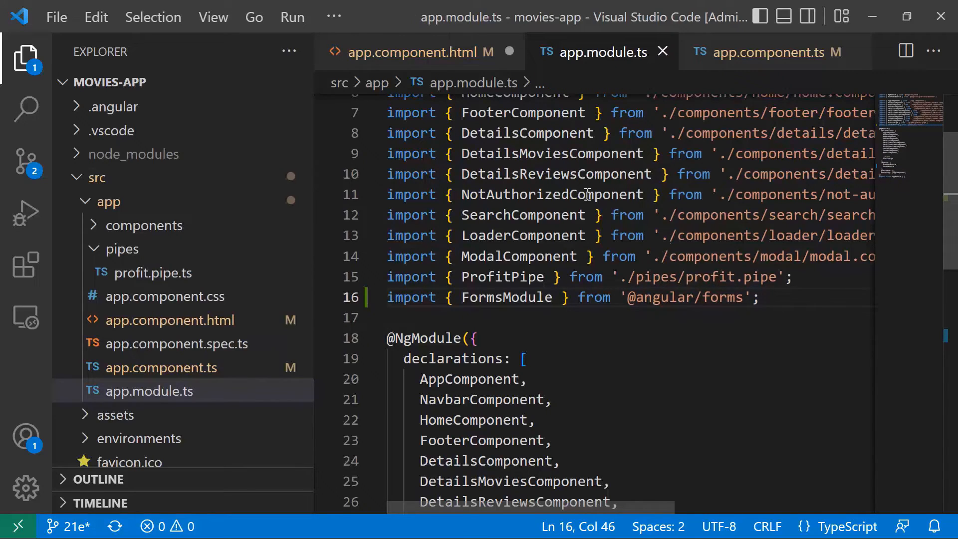
Step: Move fullName inside the {{ }} braces of the paragraph in app.component.html and save
click(419, 52)
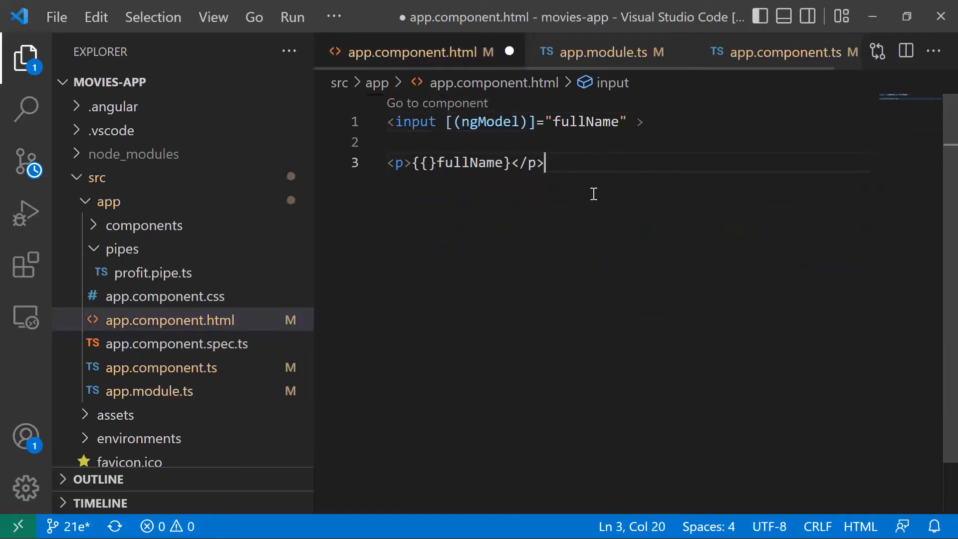
key(ctrl+s)
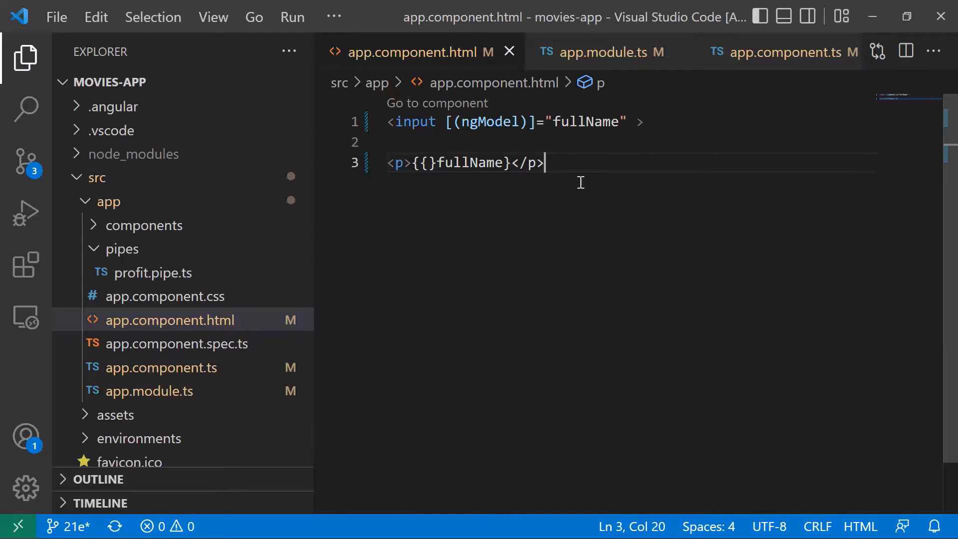
mouse_move(452, 173)
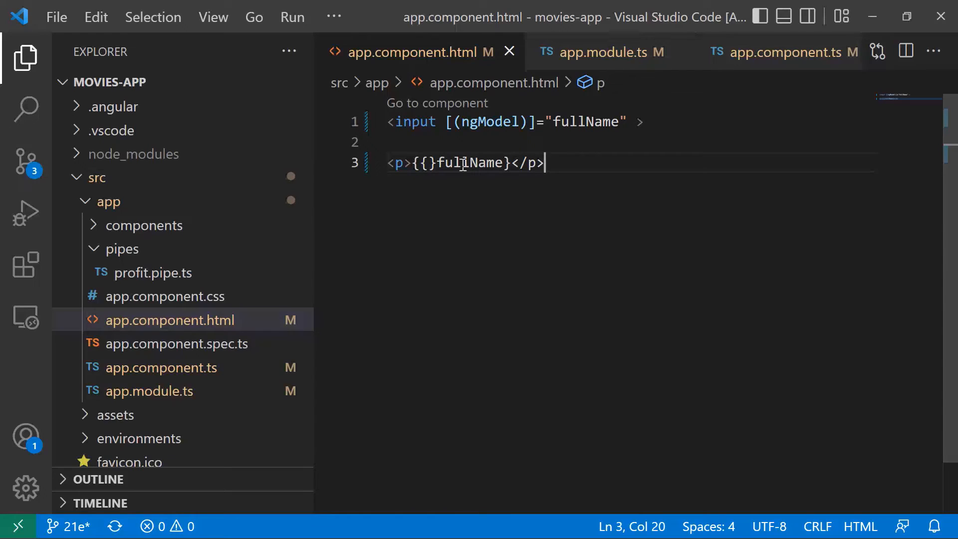
double_click(469, 162)
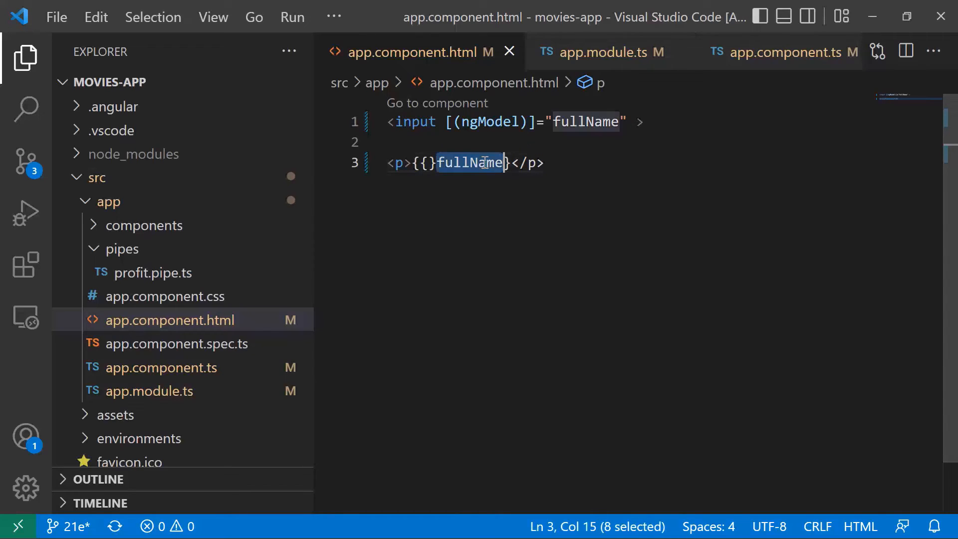
key(Delete)
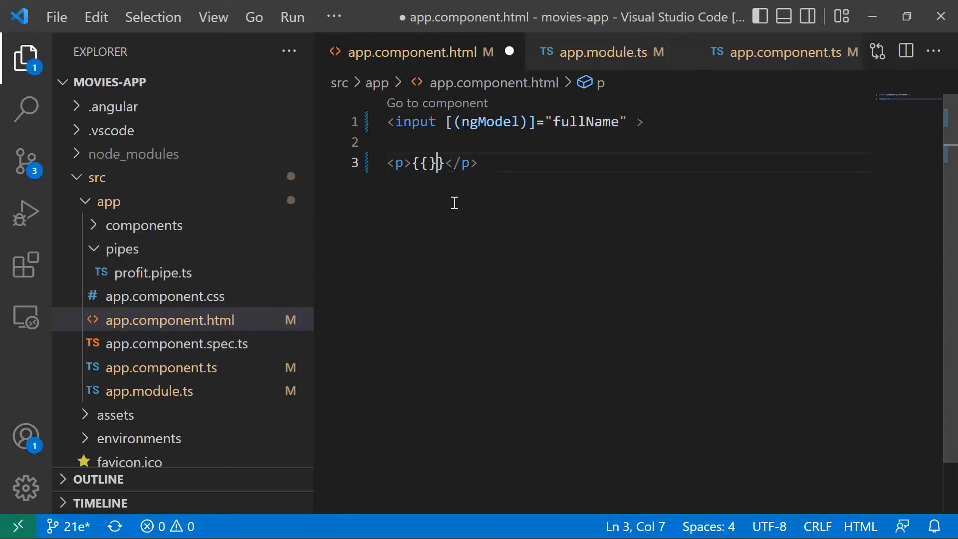
text(fullName)
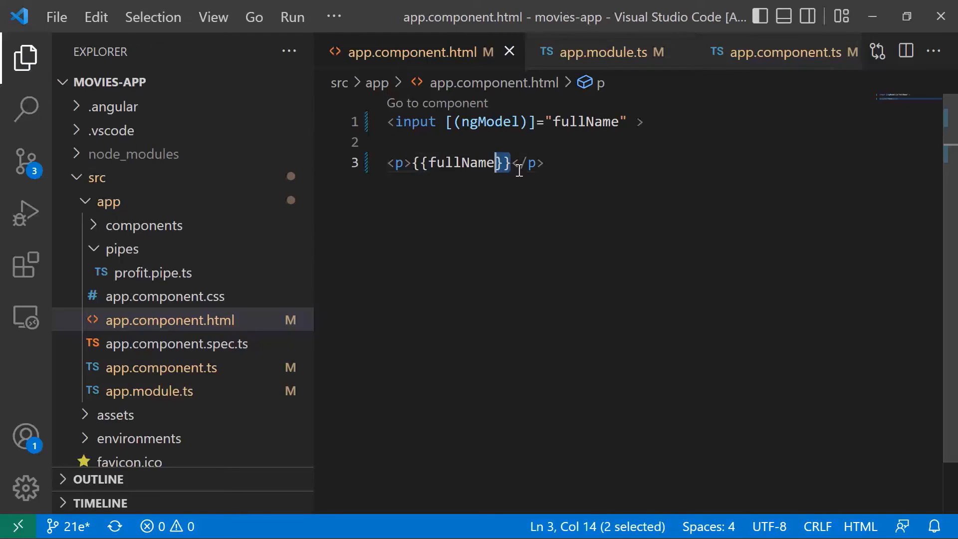
click(547, 163)
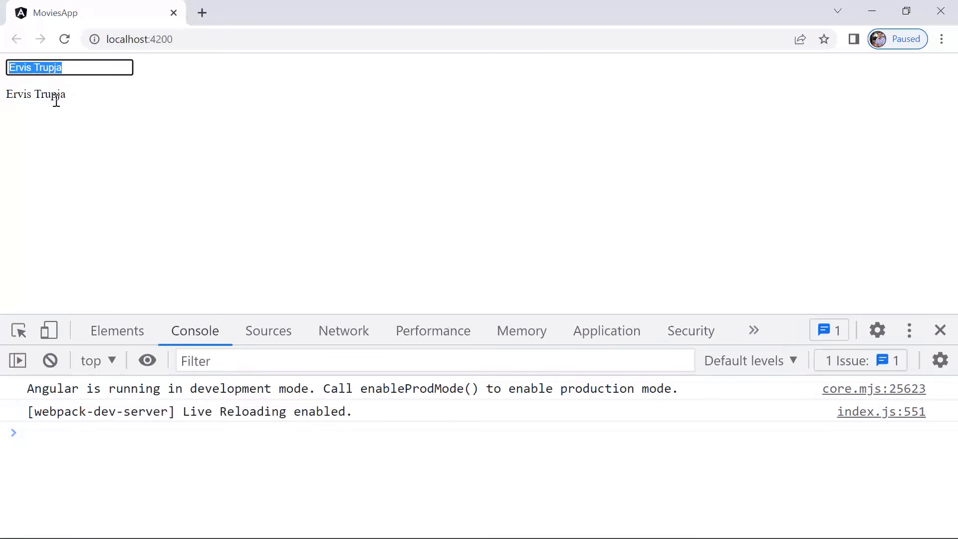
mouse_move(100, 112)
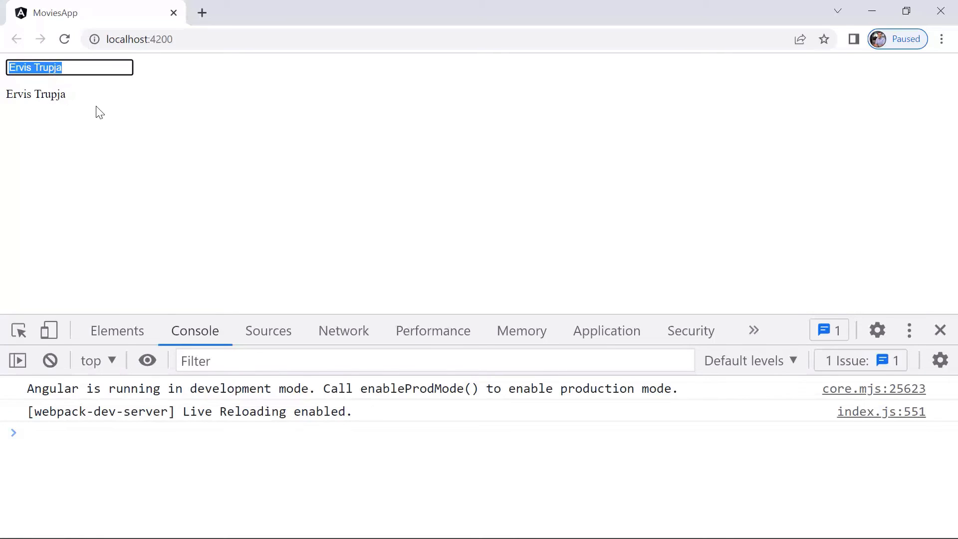
Step: Enter "This is just a sample text" in the input and watch the paragraph mirror it
text(This is)
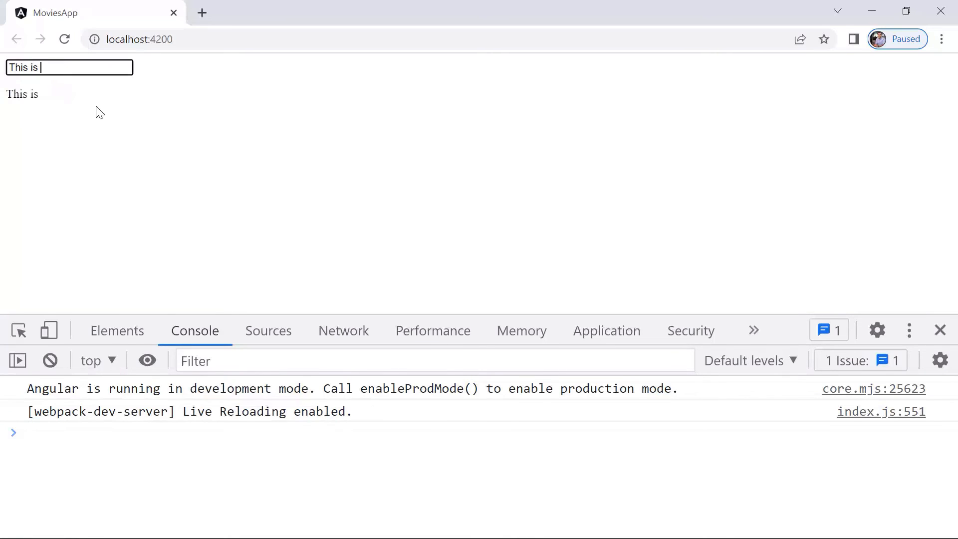
text(just a sample text)
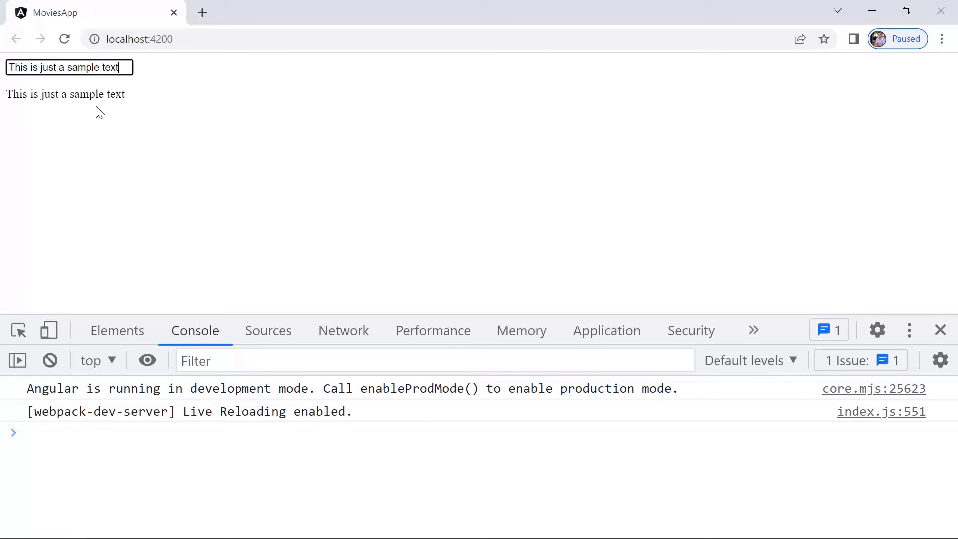
mouse_move(147, 80)
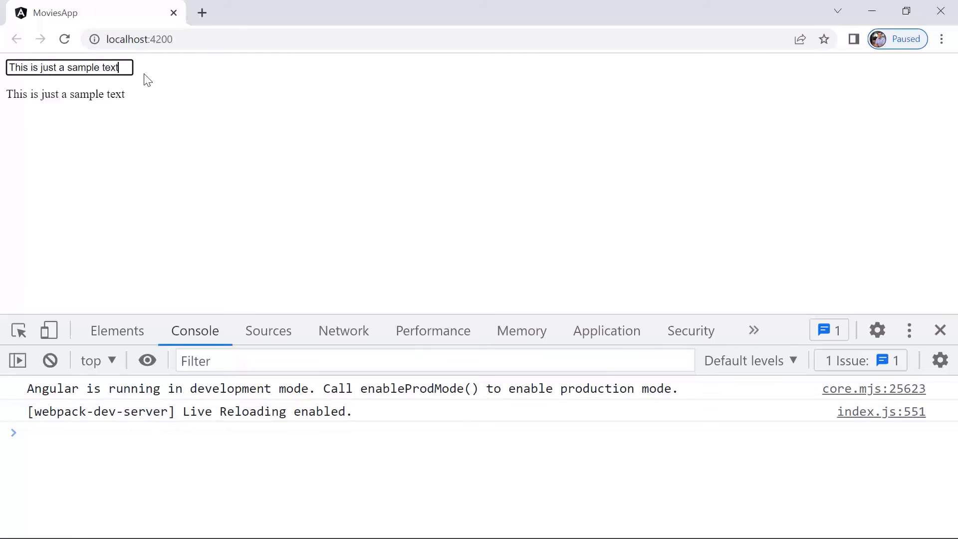
Step: Replace the input with "Ervis Trupja - Test Angular App" and confirm it updates live
triple_click(67, 67)
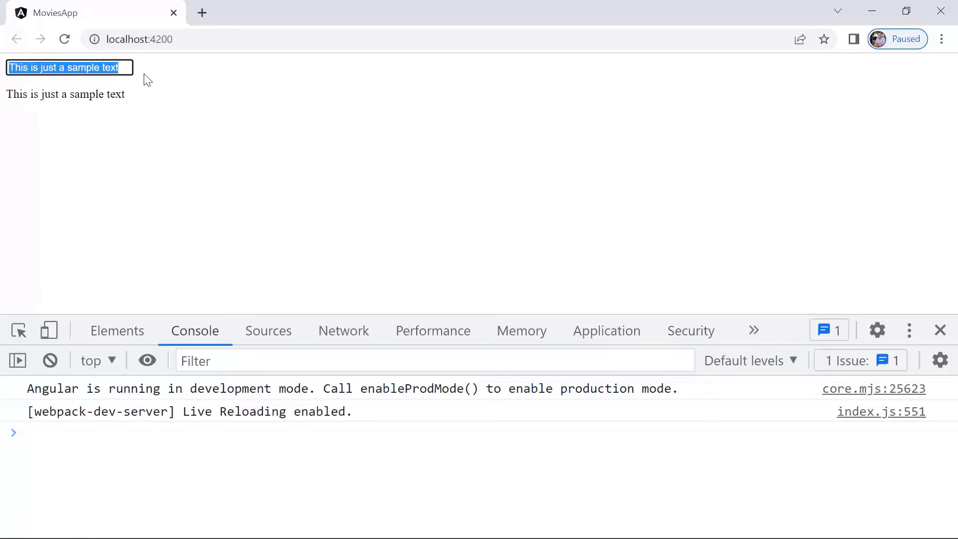
text(Ervis)
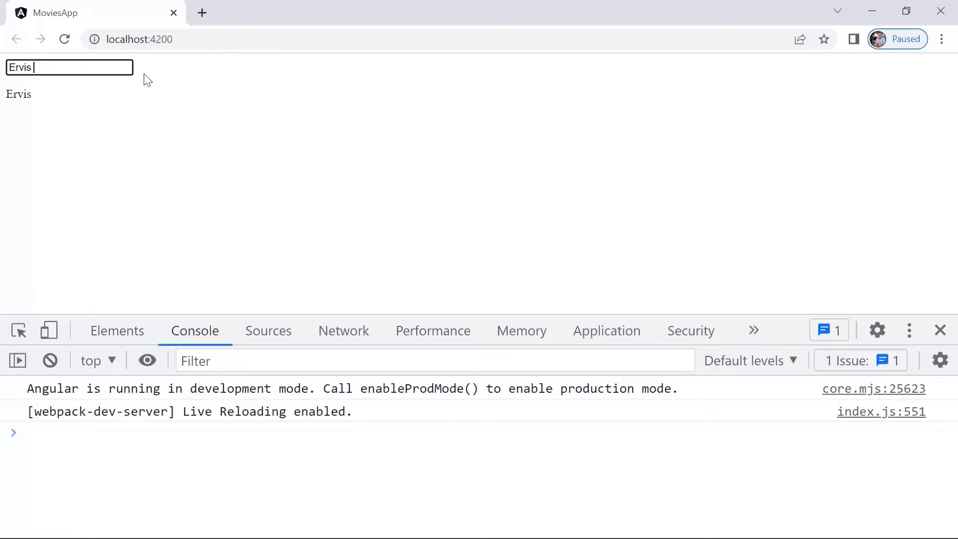
text(Trupja -)
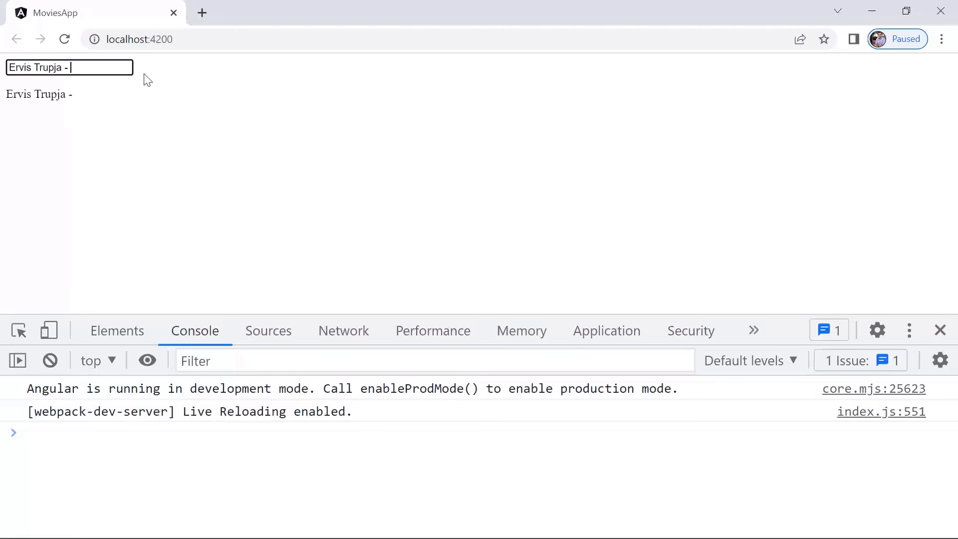
text(Test Angular A)
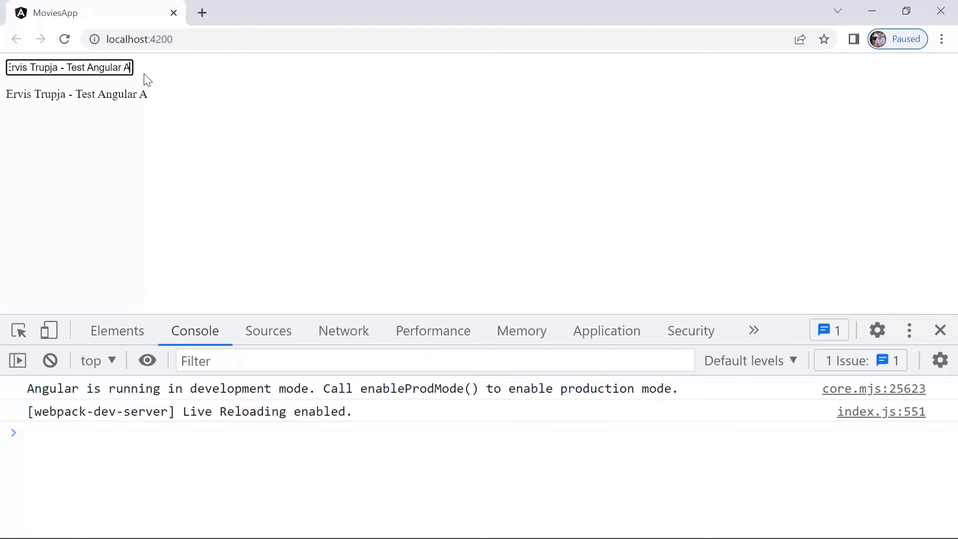
text(pp)
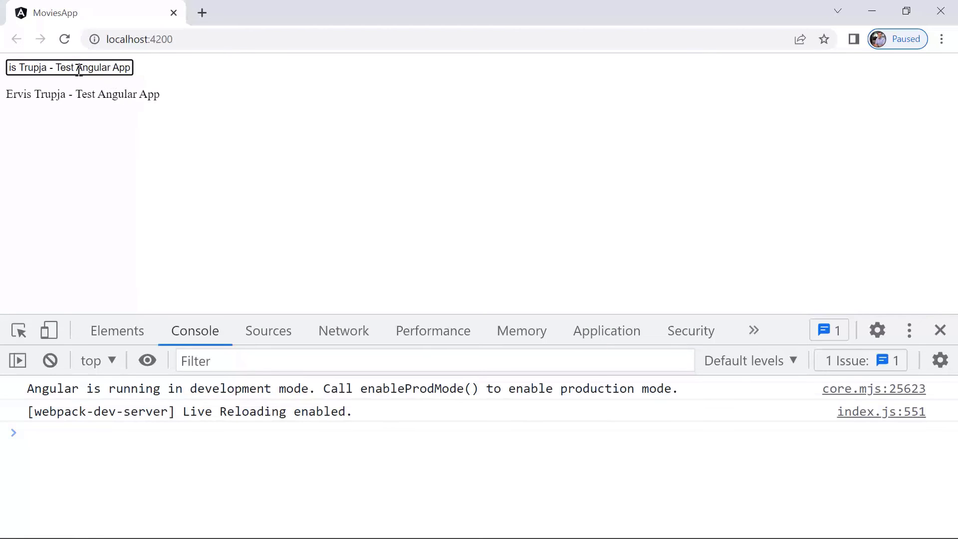